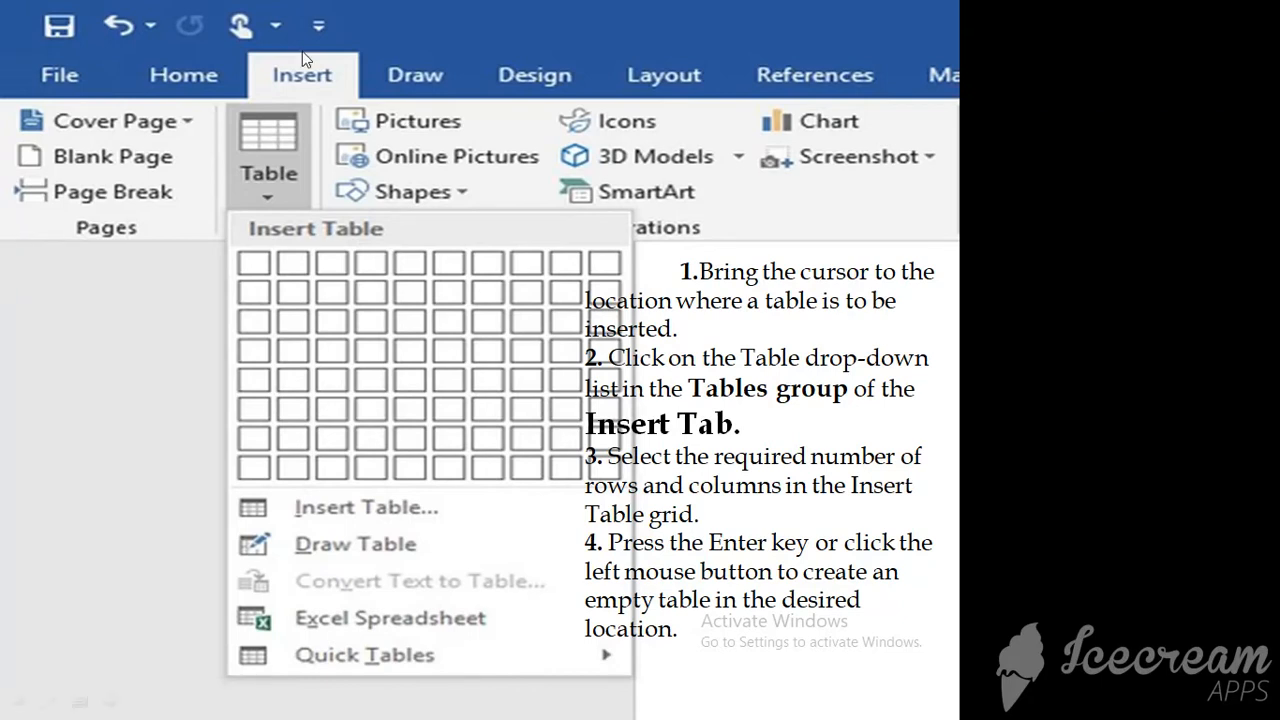
pyautogui.moveTo(316, 82)
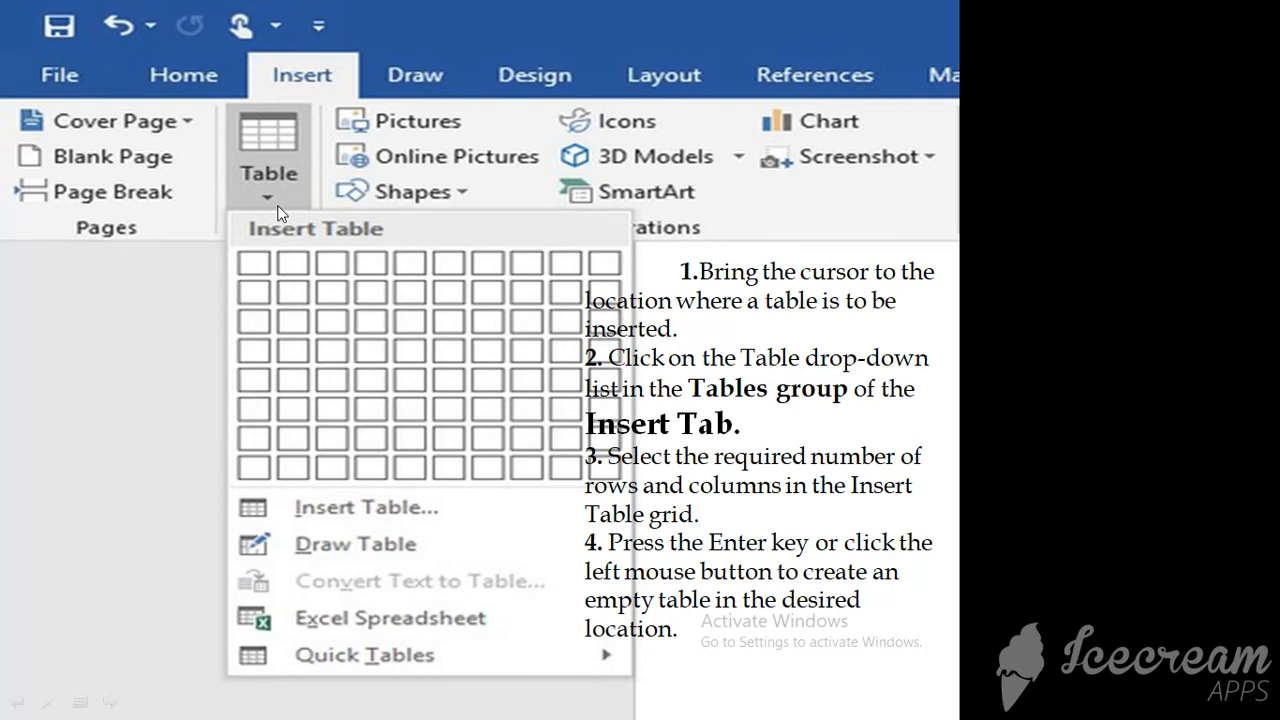
pyautogui.moveTo(312, 372)
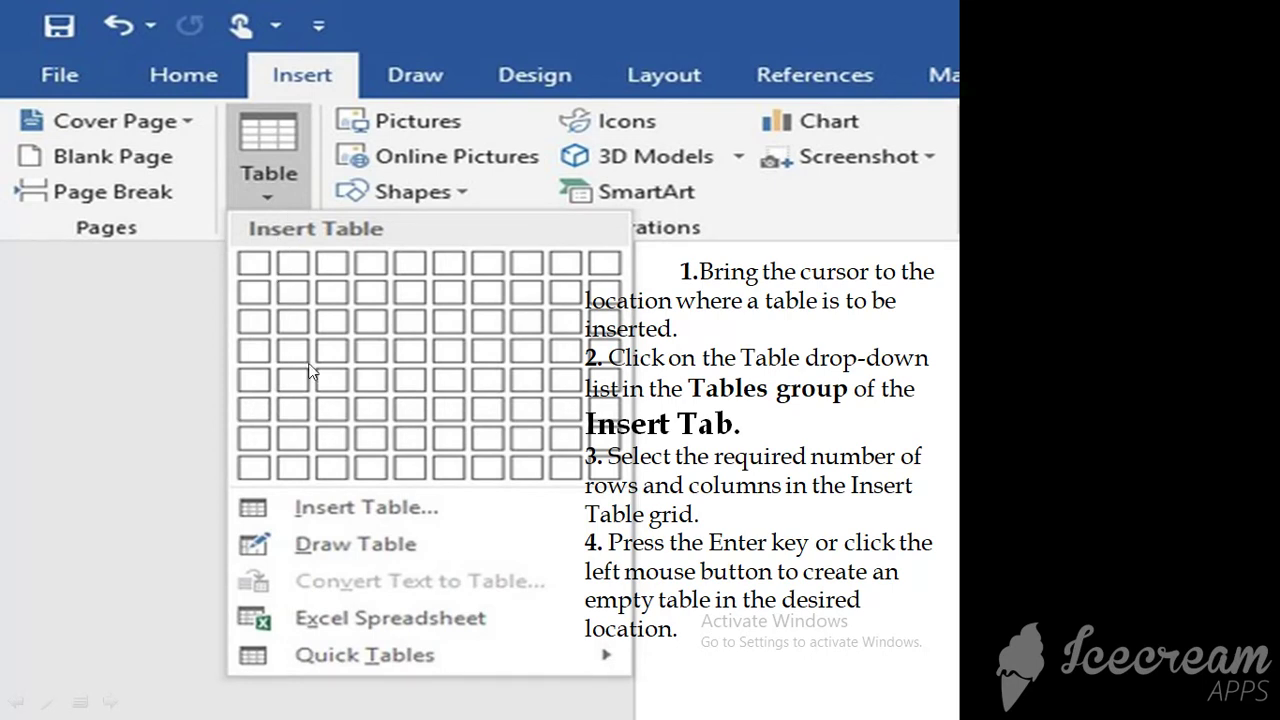
pyautogui.moveTo(336, 272)
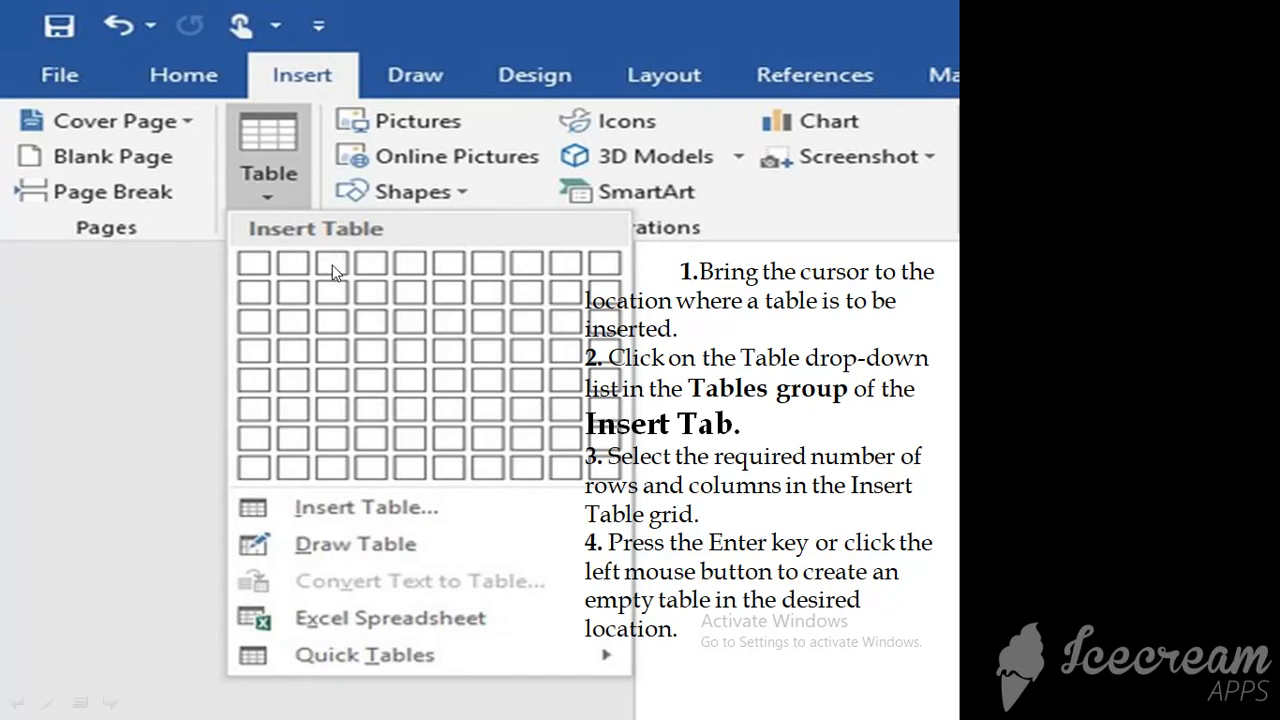
pyautogui.moveTo(318, 284)
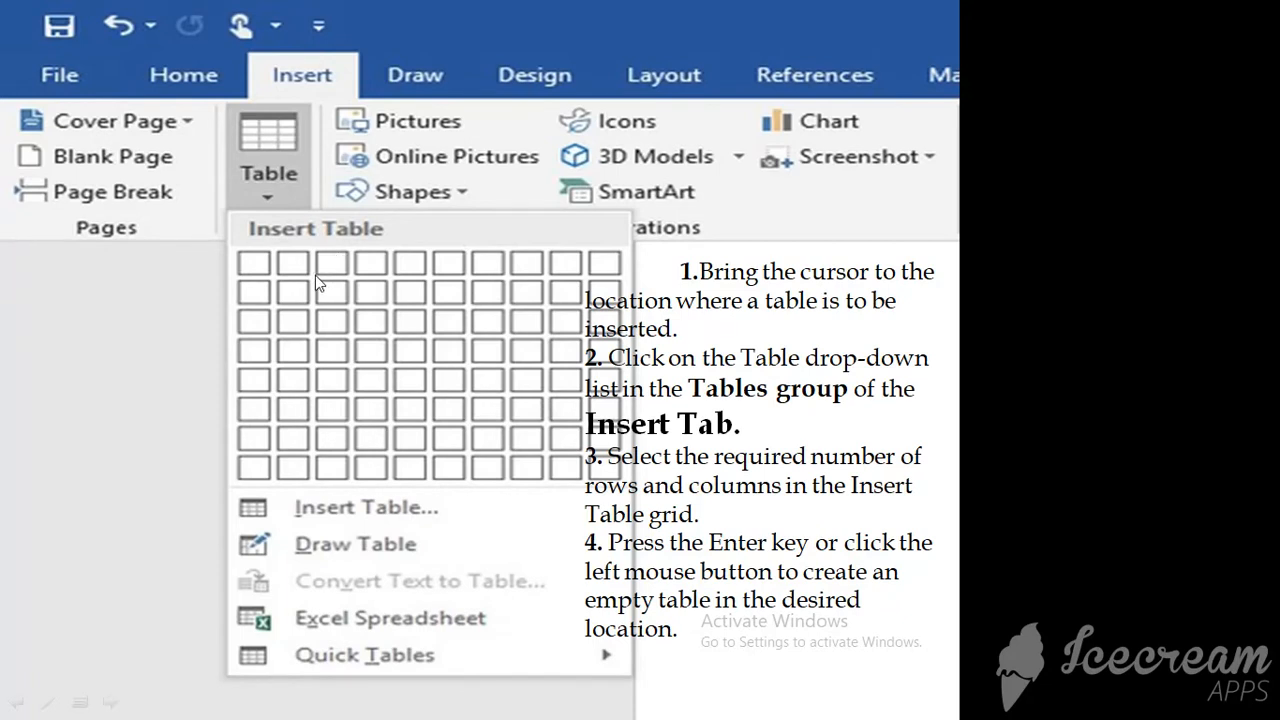
pyautogui.moveTo(284, 408)
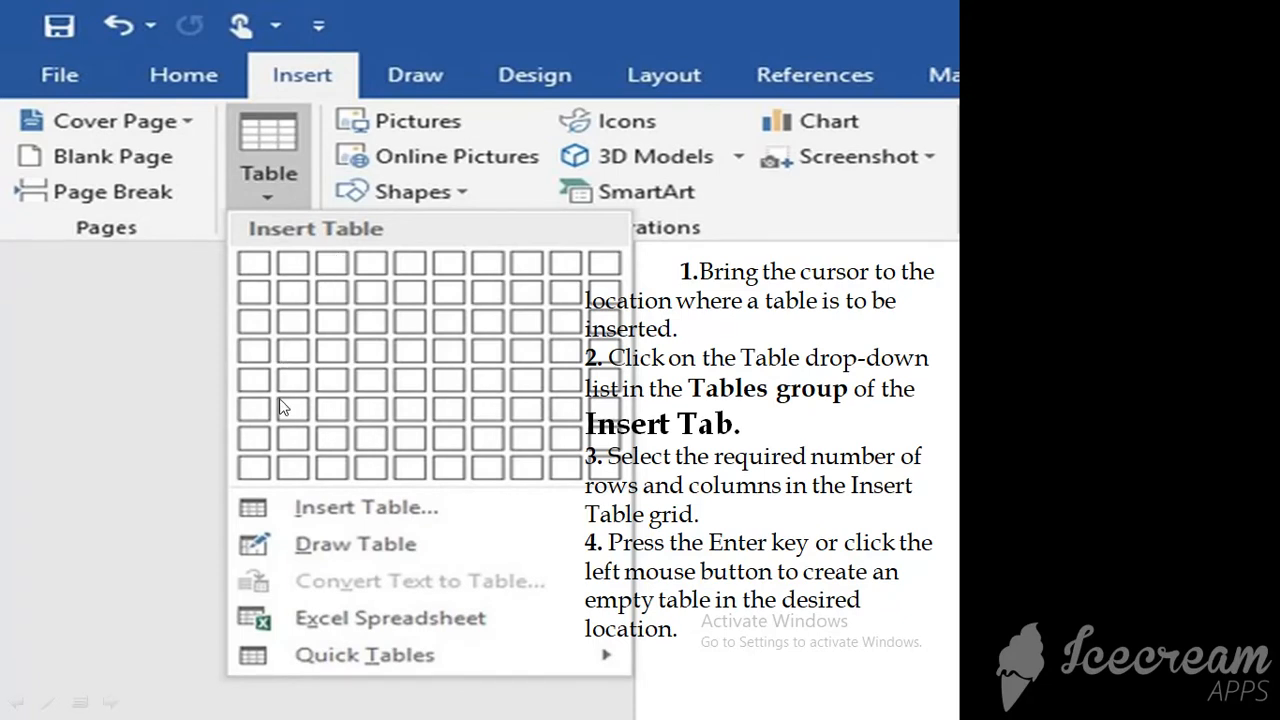
pyautogui.moveTo(348, 524)
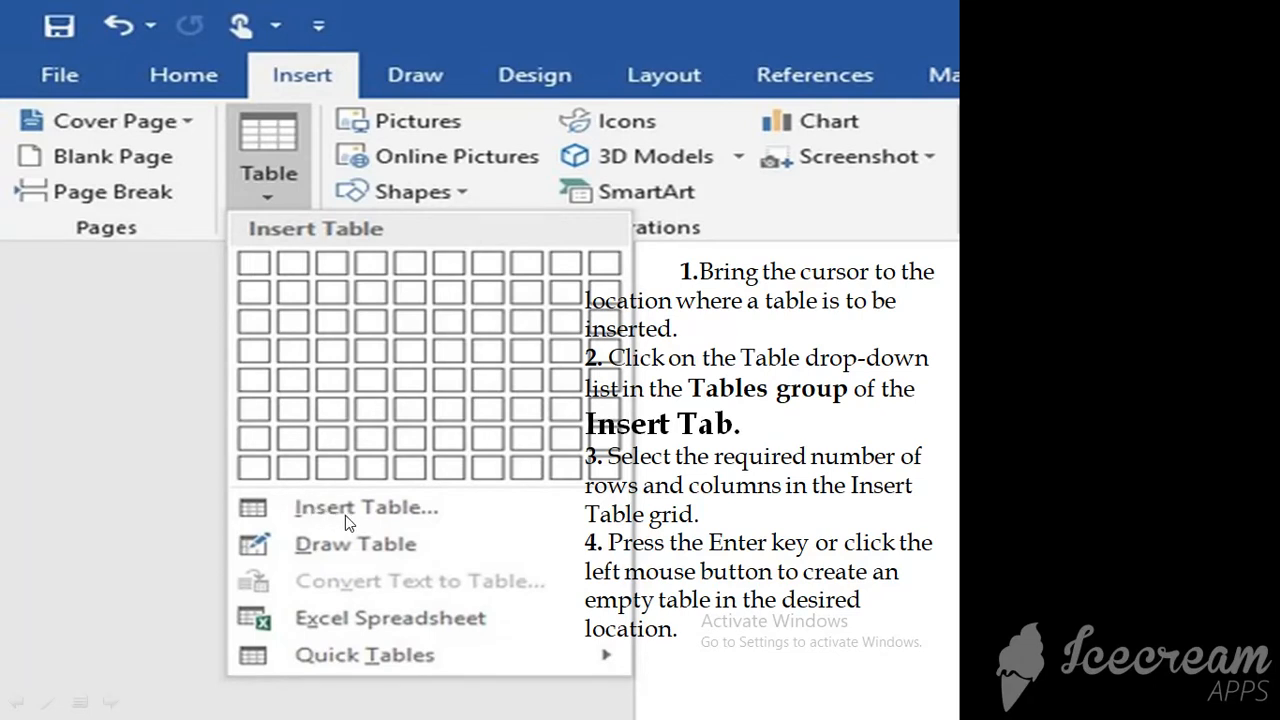
pyautogui.moveTo(360, 520)
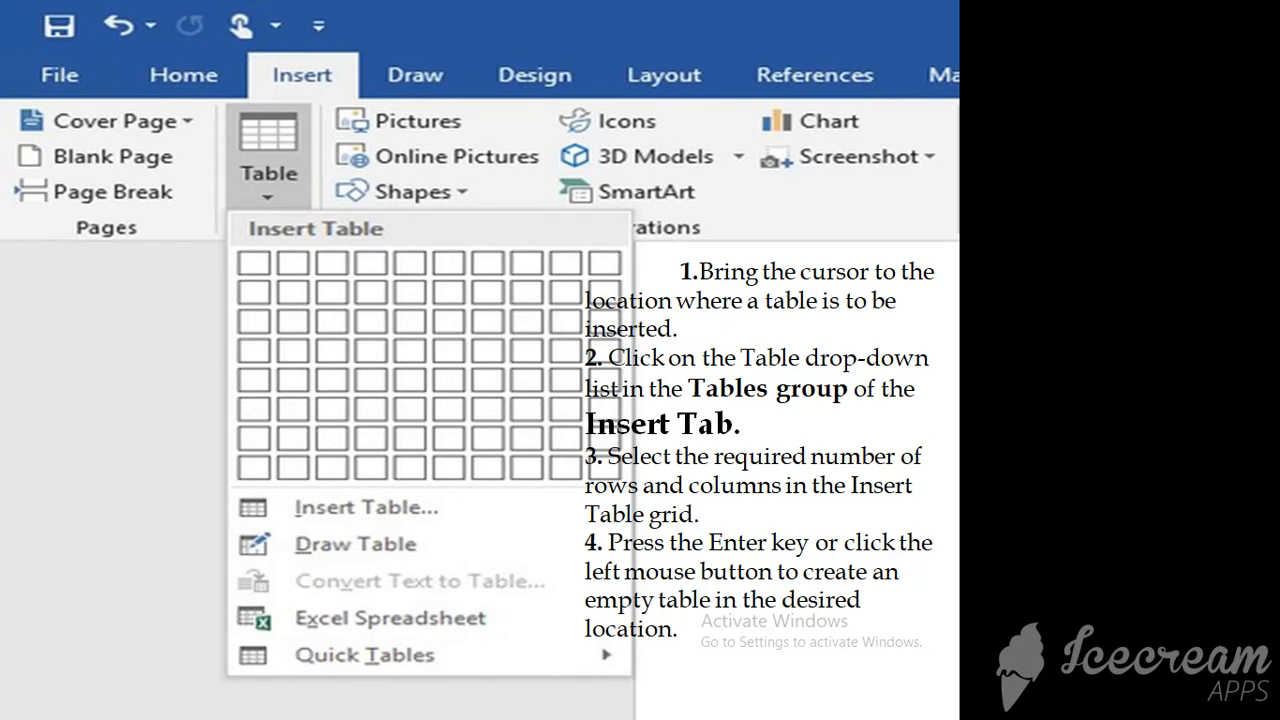
pyautogui.moveTo(4, 584)
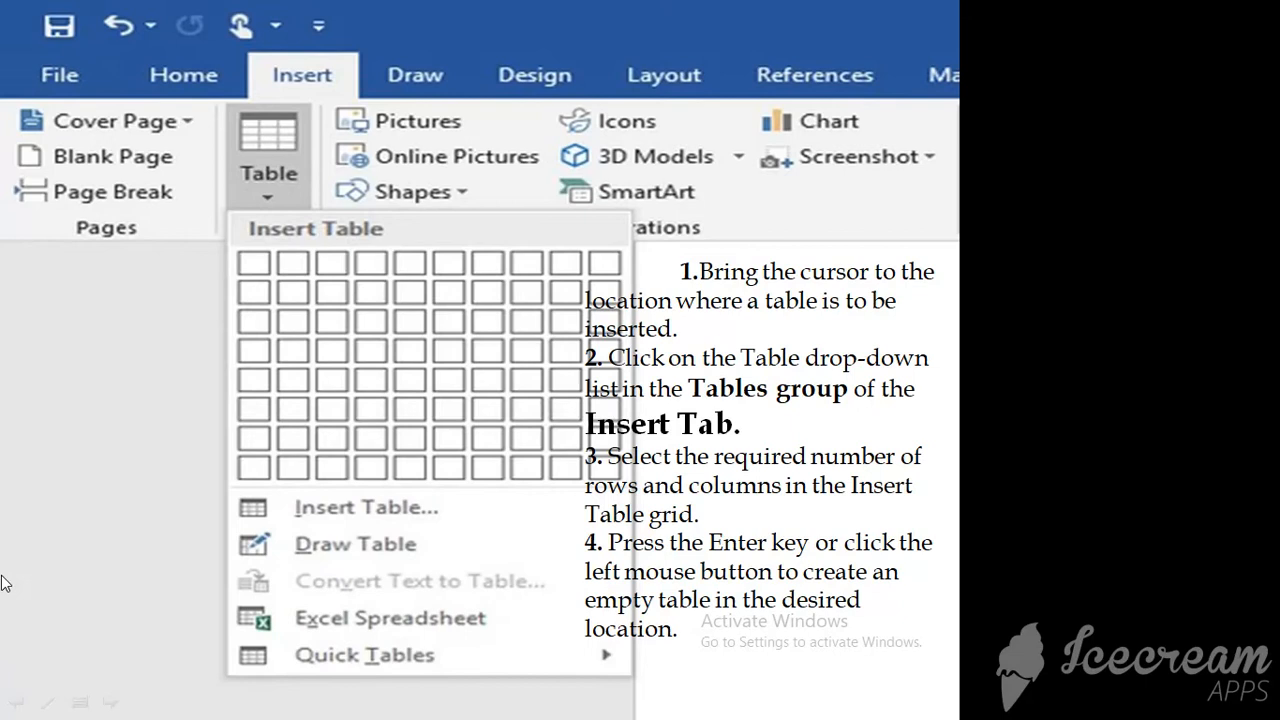
pyautogui.moveTo(344, 562)
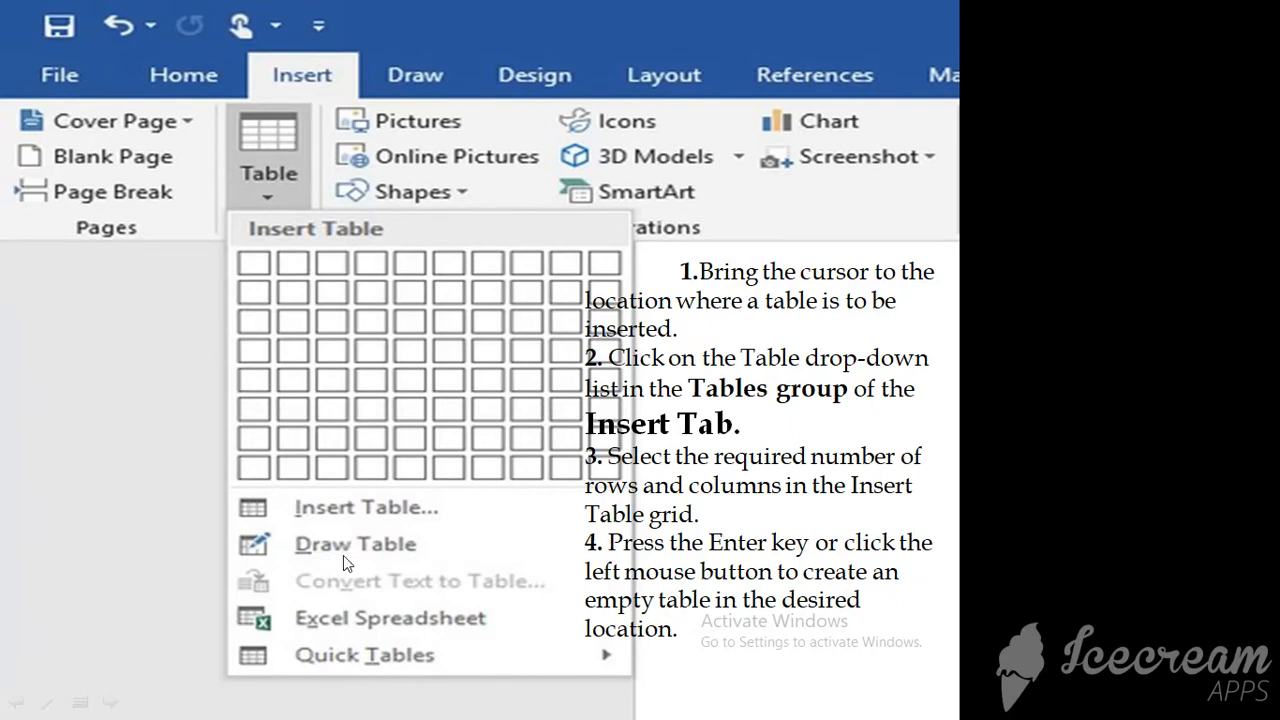
pyautogui.moveTo(384, 556)
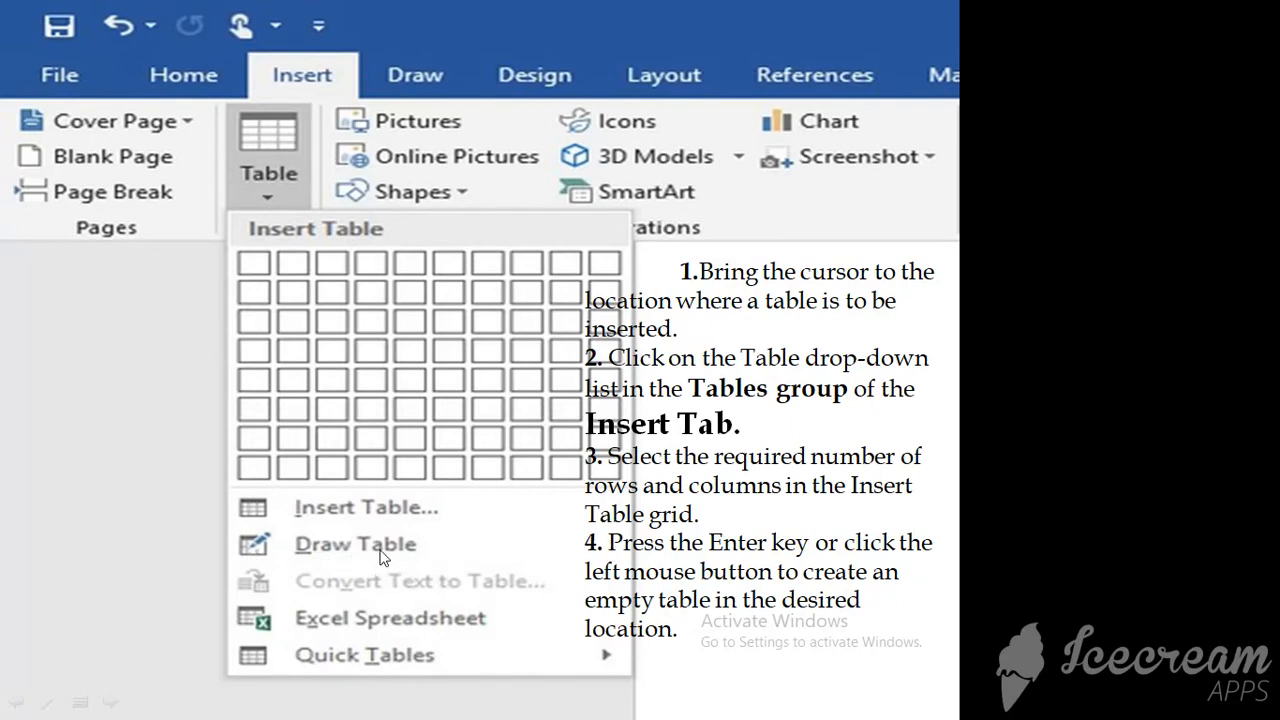
pyautogui.moveTo(290, 564)
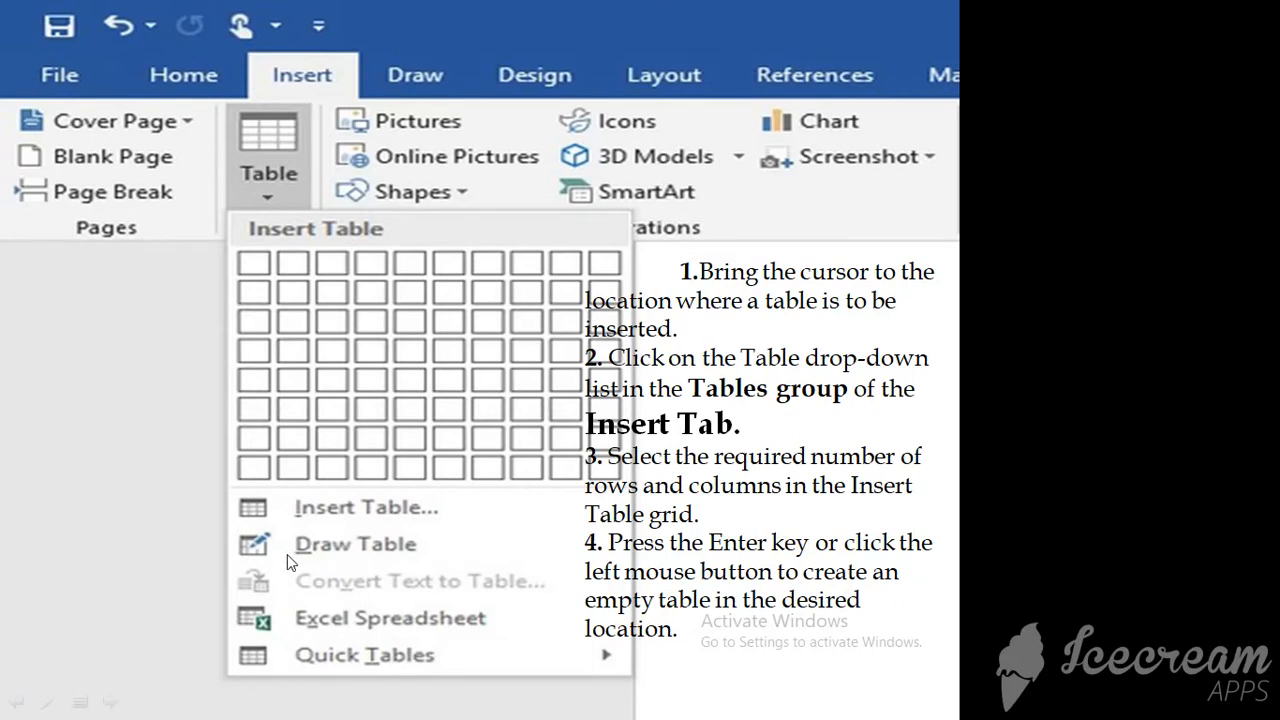
pyautogui.moveTo(362, 556)
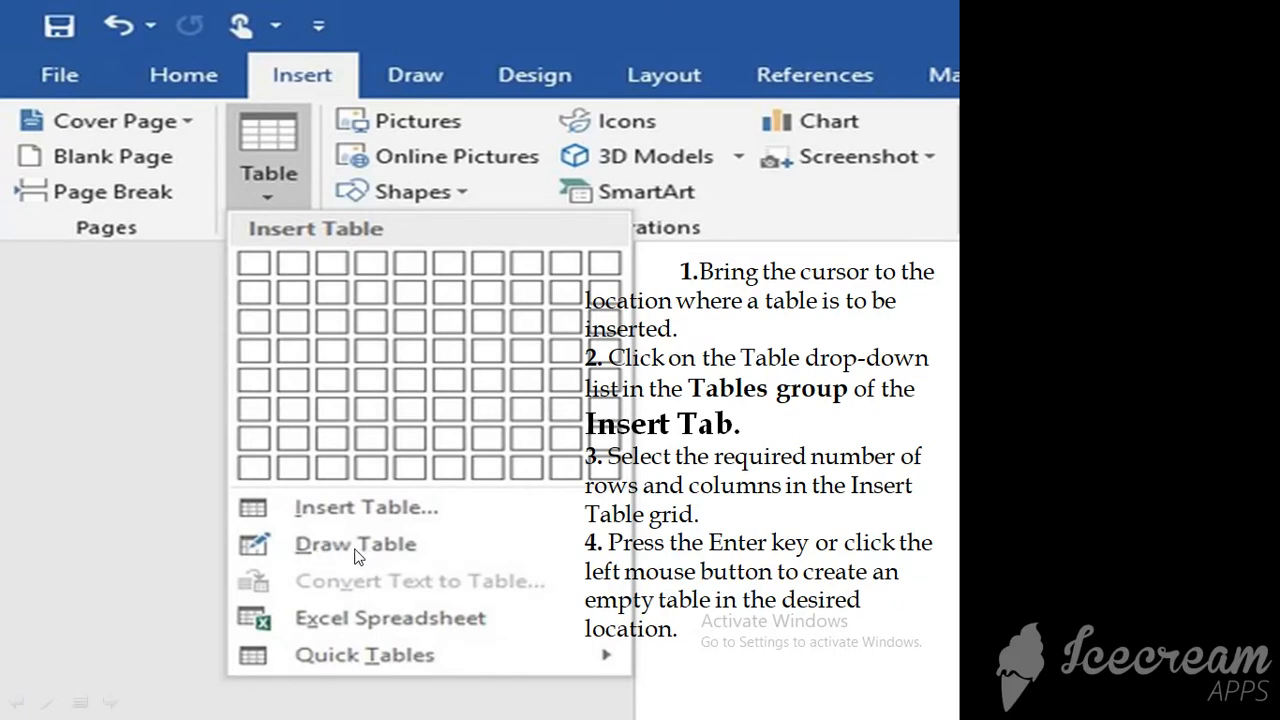
pyautogui.moveTo(344, 556)
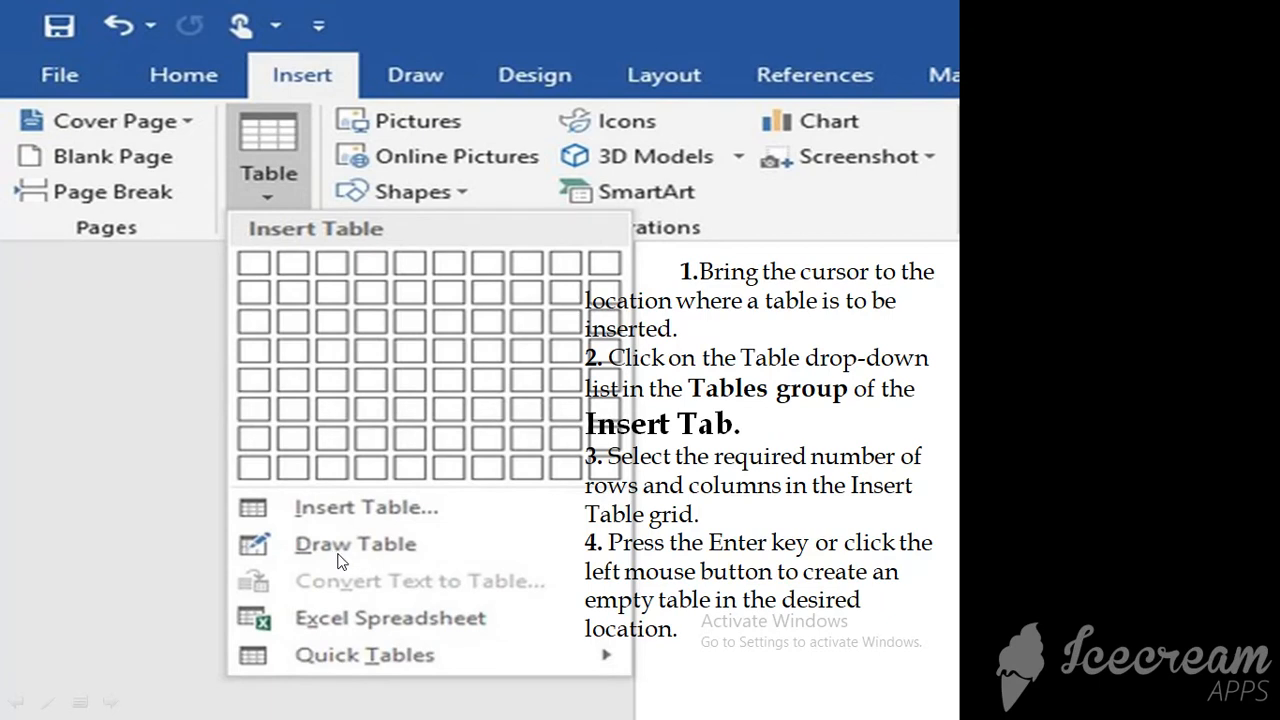
pyautogui.moveTo(370, 560)
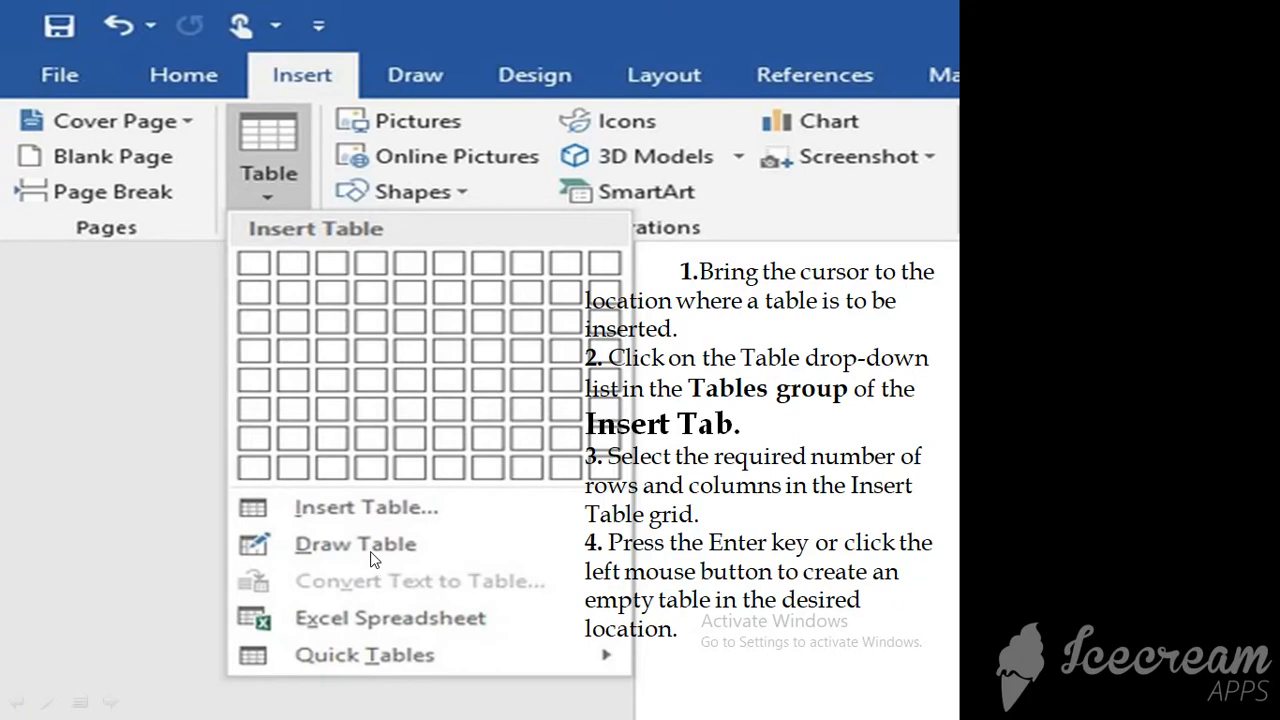
pyautogui.moveTo(372, 558)
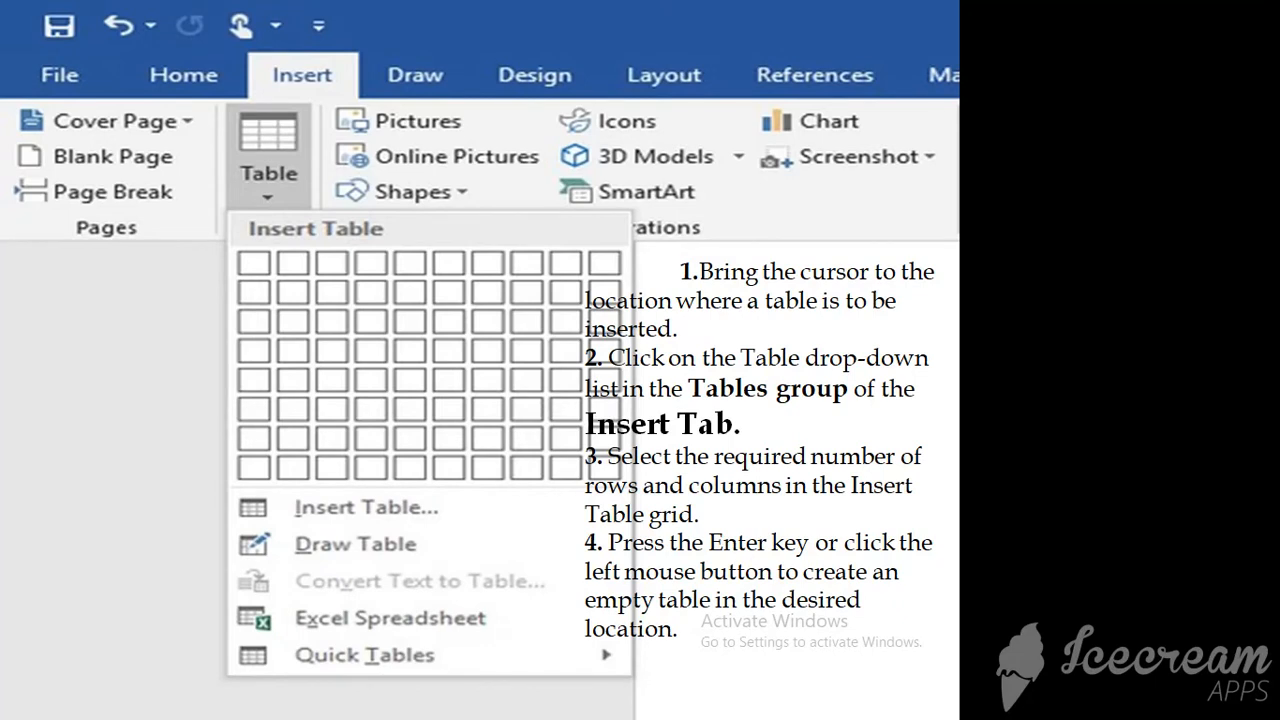
pyautogui.moveTo(396, 524)
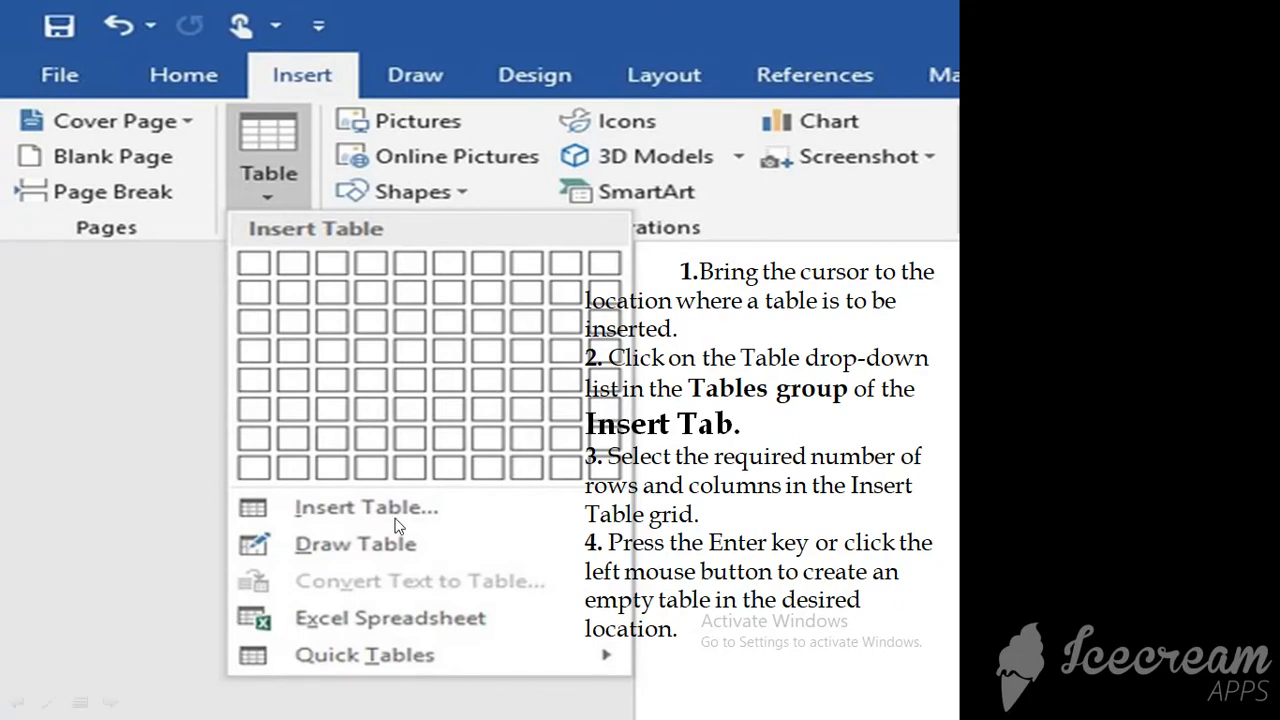
pyautogui.moveTo(378, 596)
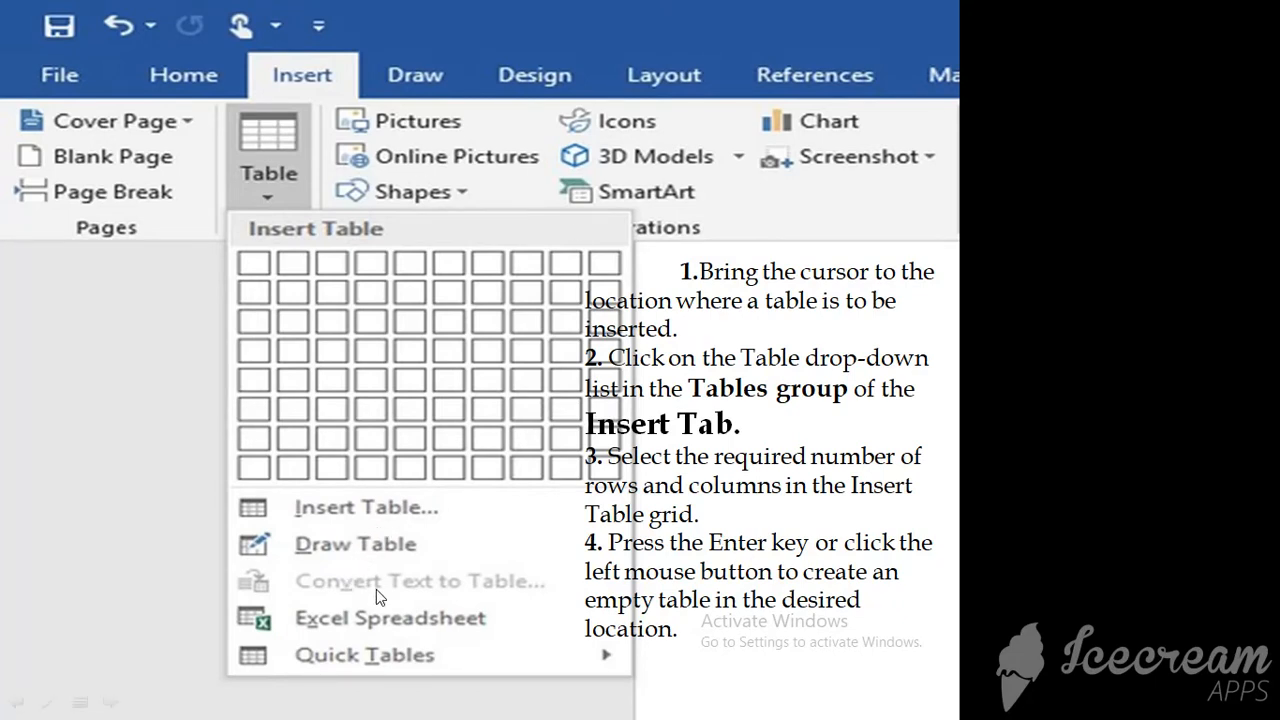
pyautogui.moveTo(360, 590)
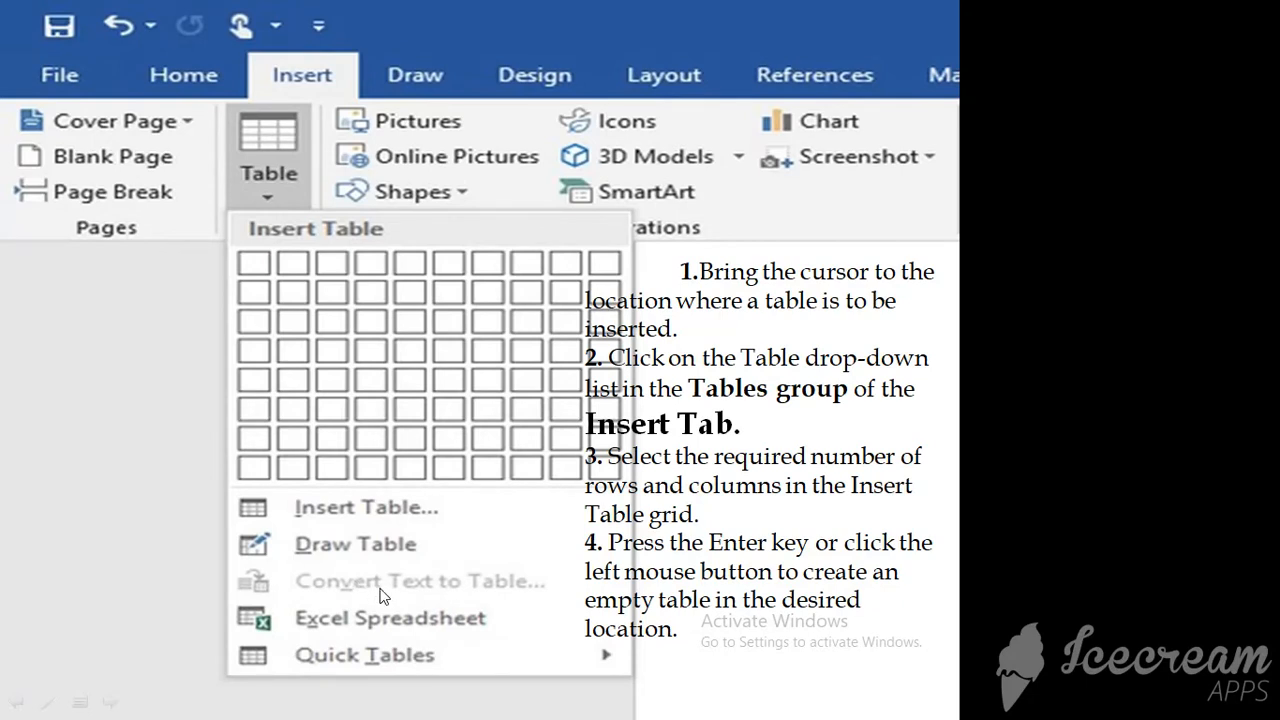
pyautogui.moveTo(352, 596)
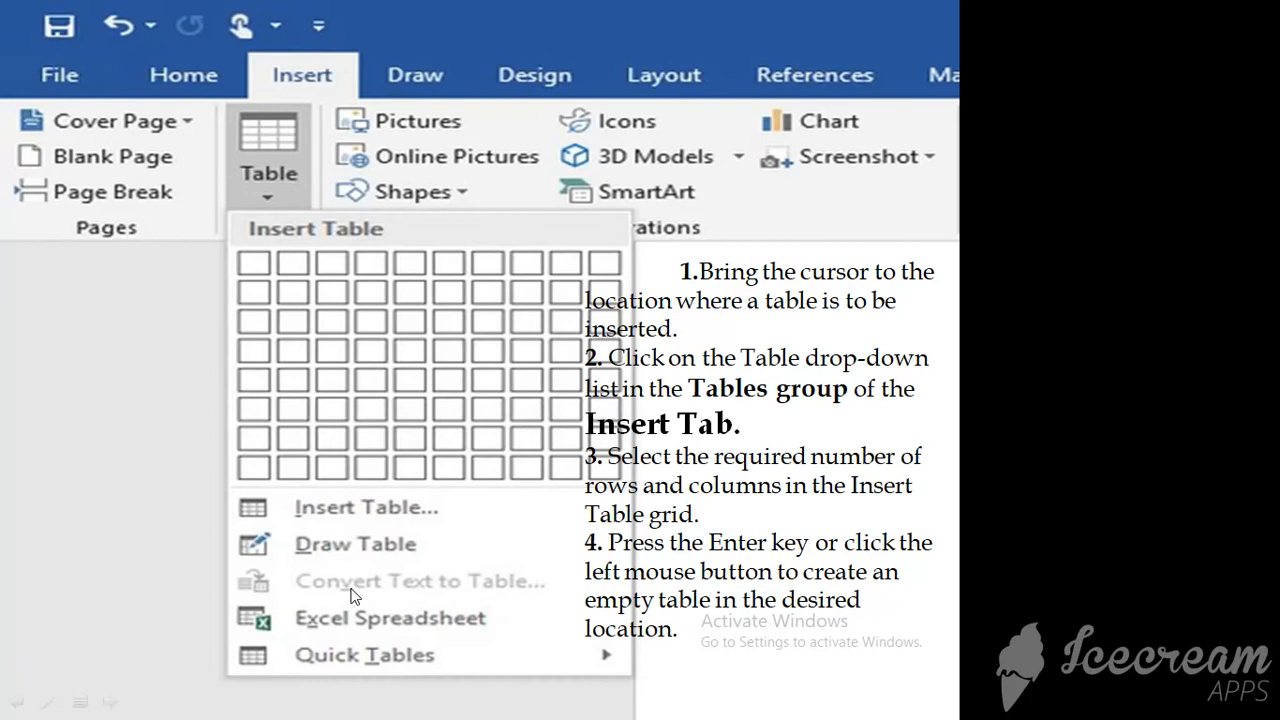
pyautogui.moveTo(398, 596)
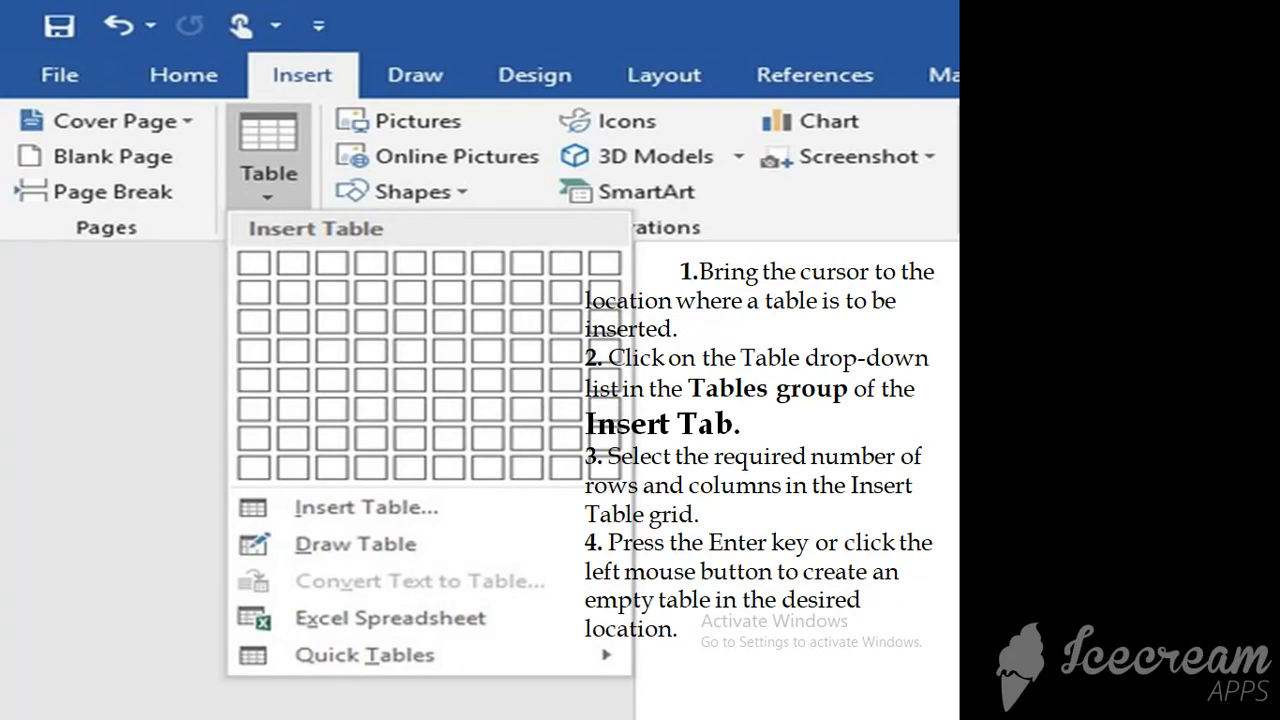
pyautogui.moveTo(198, 550)
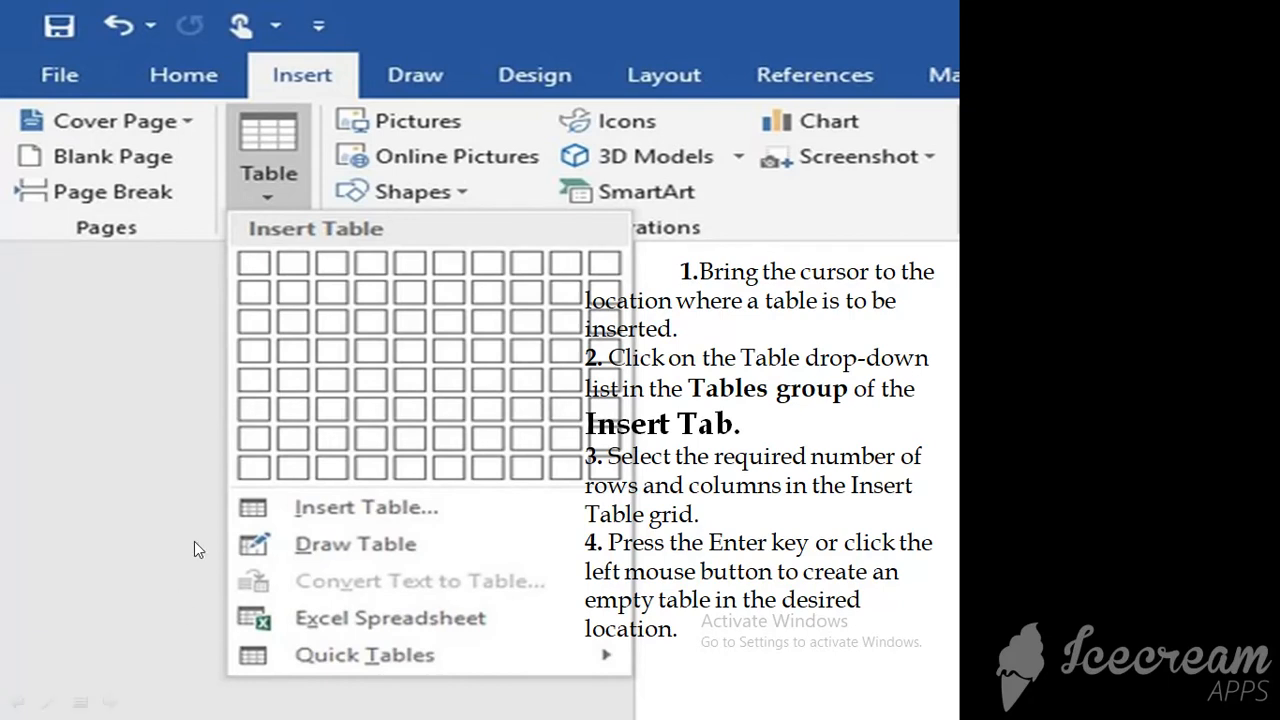
pyautogui.moveTo(360, 588)
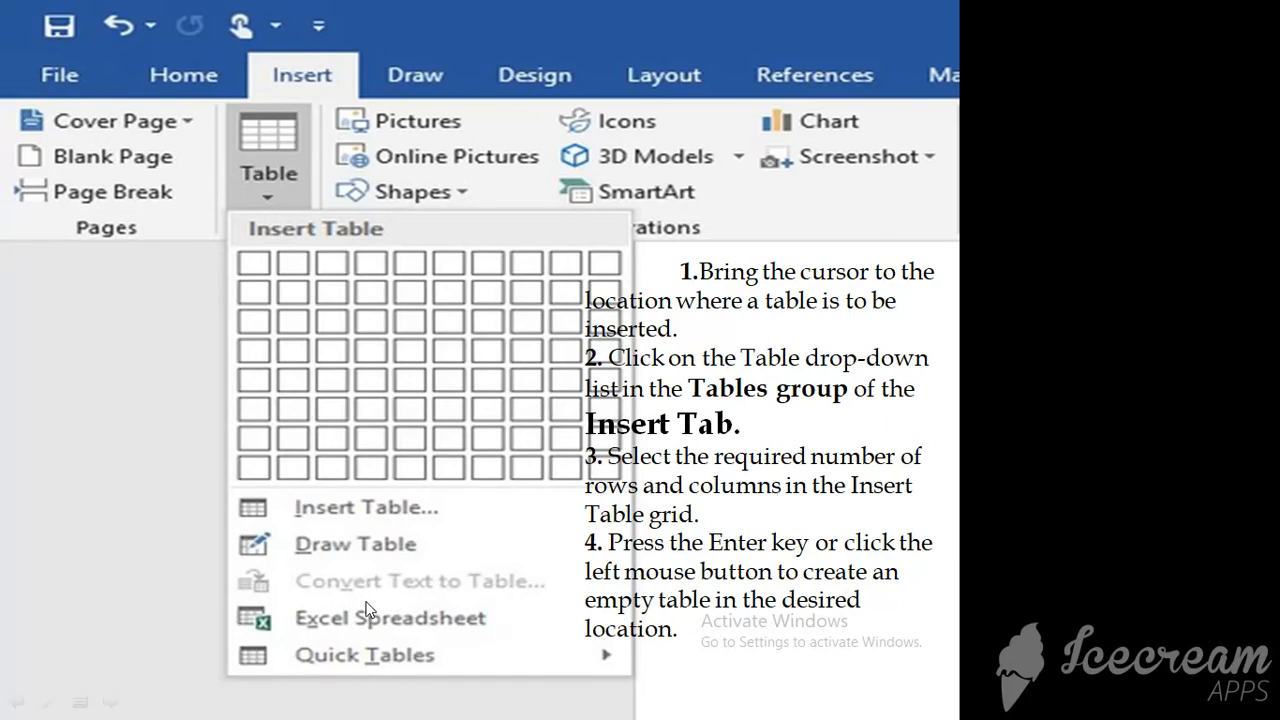
pyautogui.moveTo(332, 632)
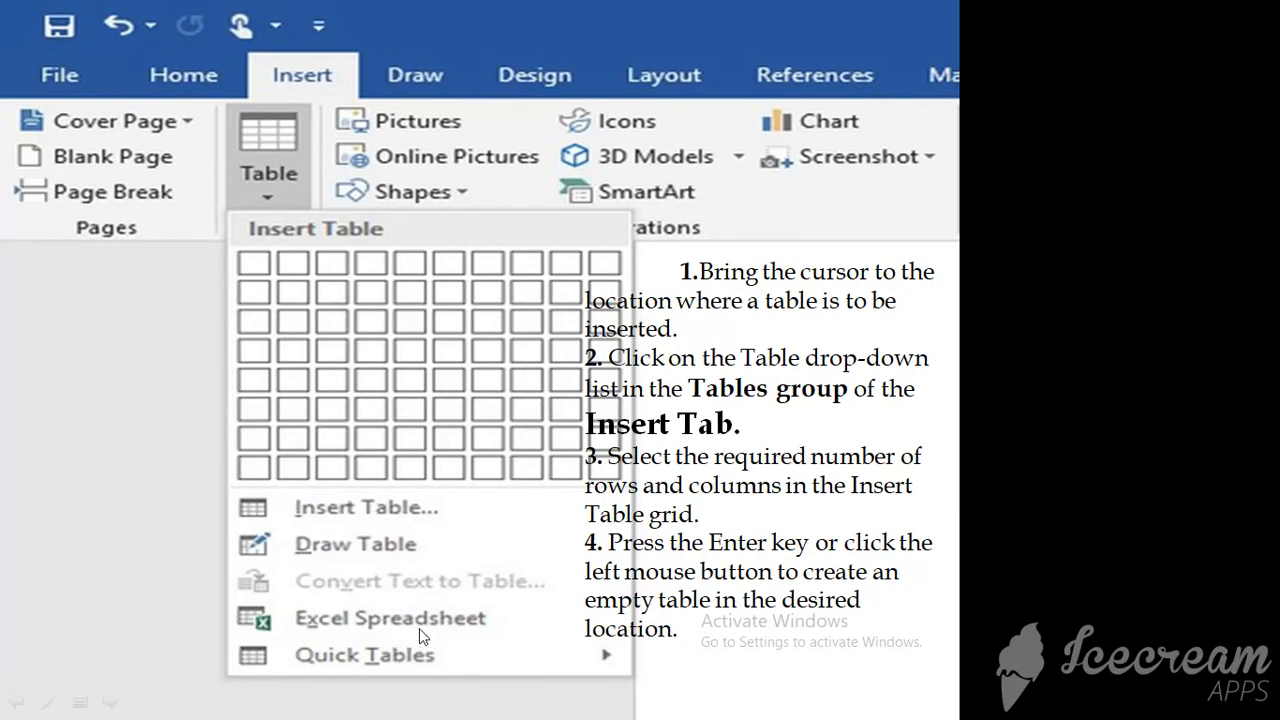
pyautogui.moveTo(372, 644)
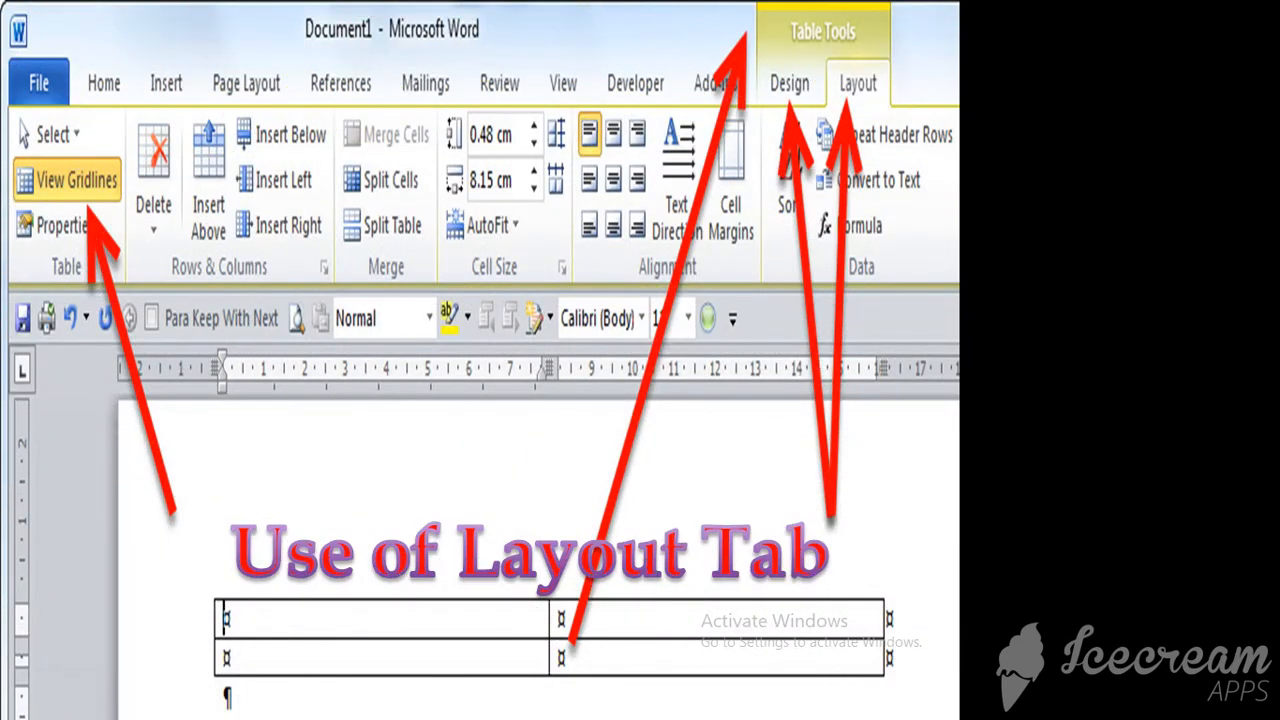
pyautogui.moveTo(950, 118)
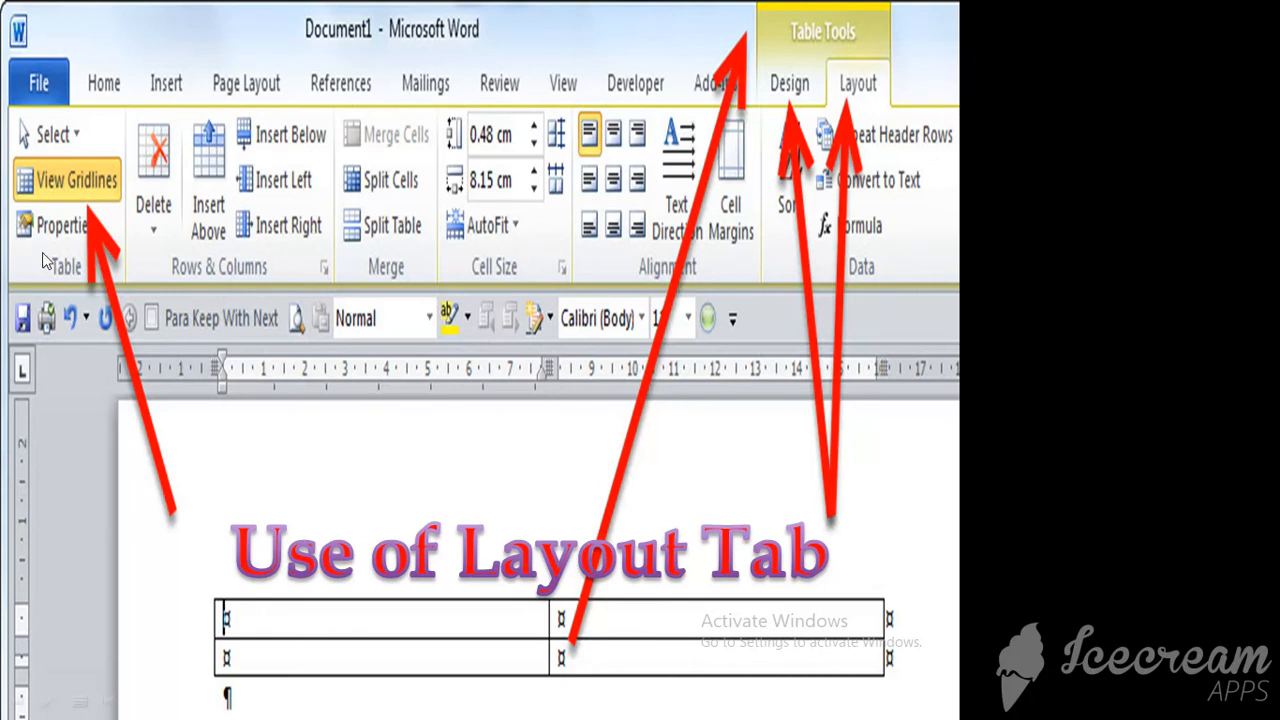
pyautogui.moveTo(68, 280)
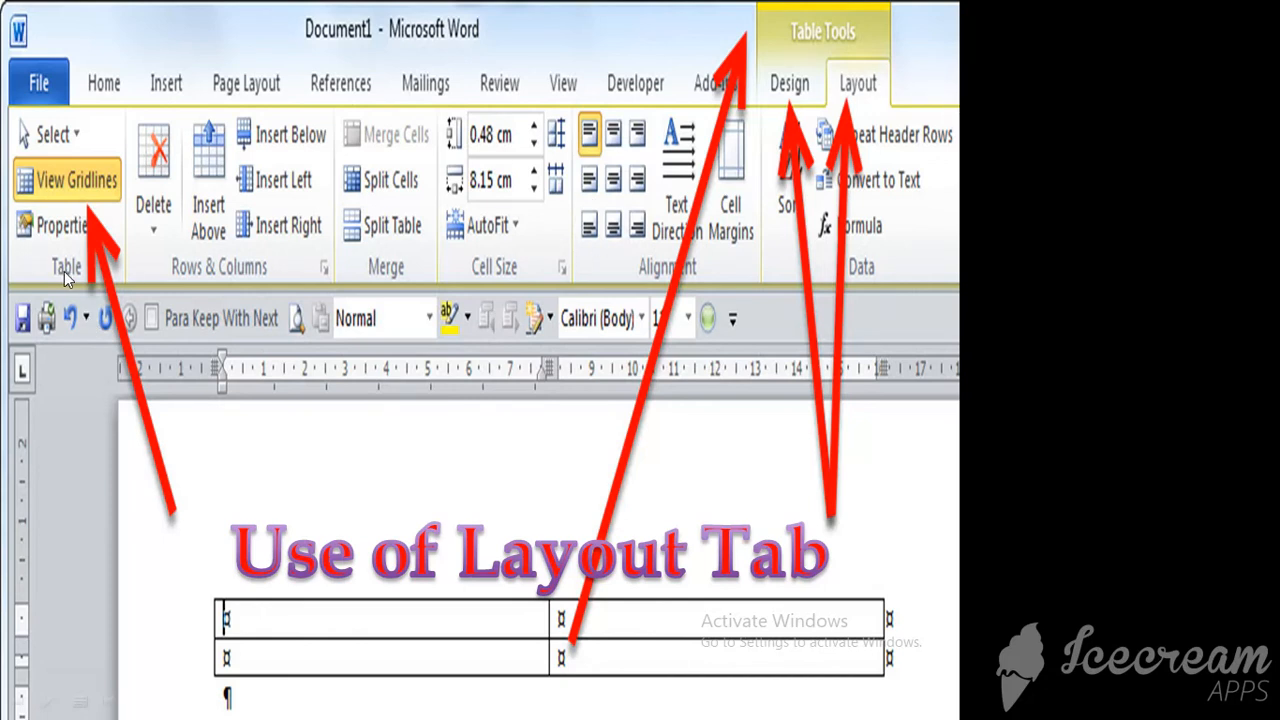
pyautogui.moveTo(256, 278)
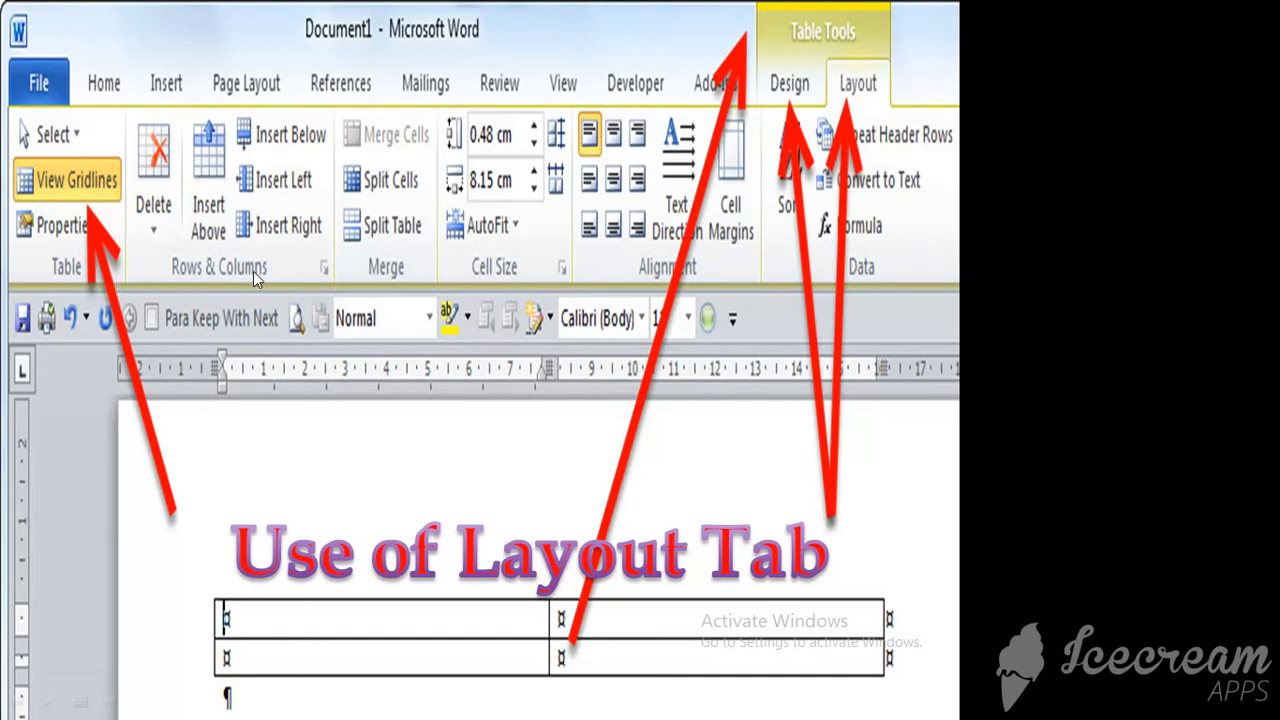
pyautogui.moveTo(520, 290)
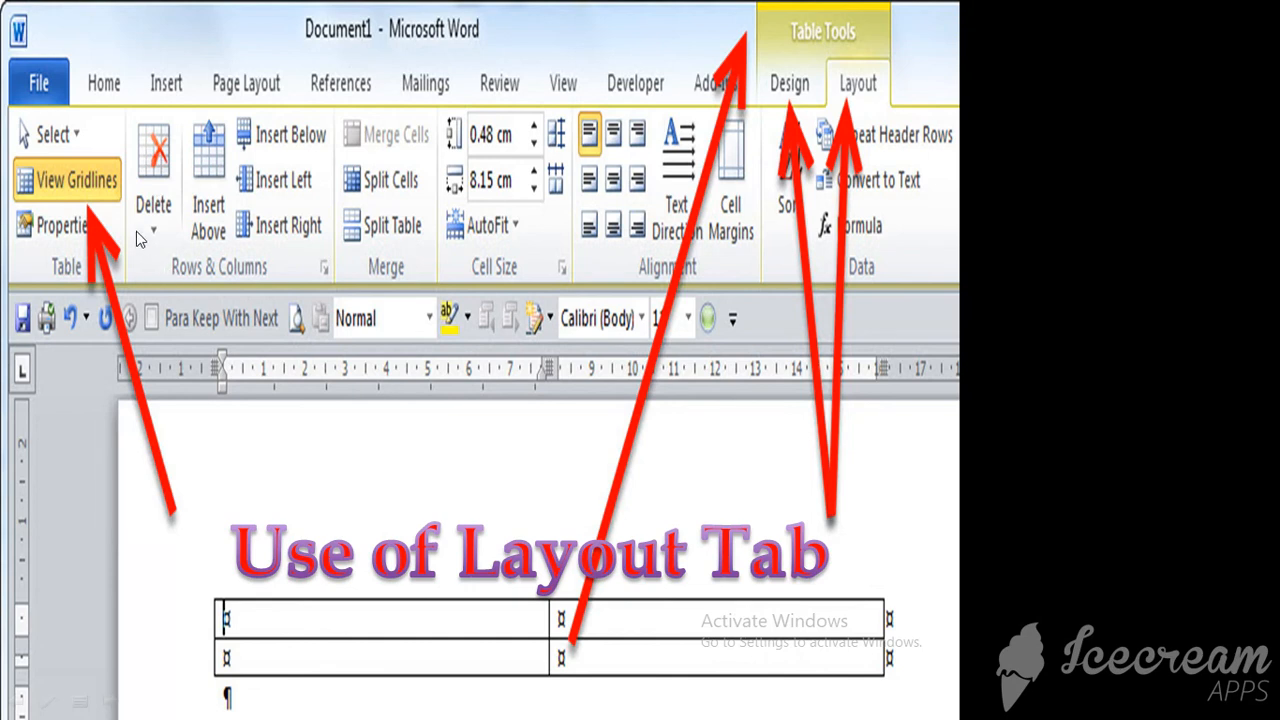
pyautogui.moveTo(276, 178)
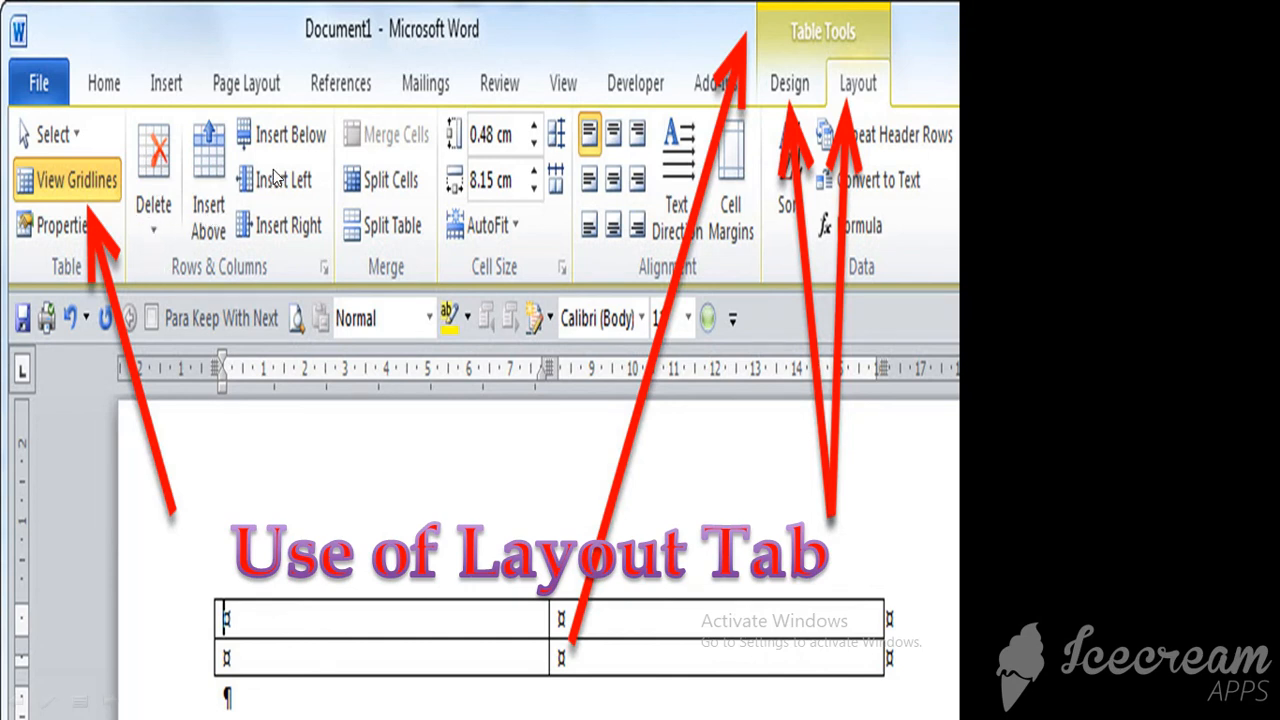